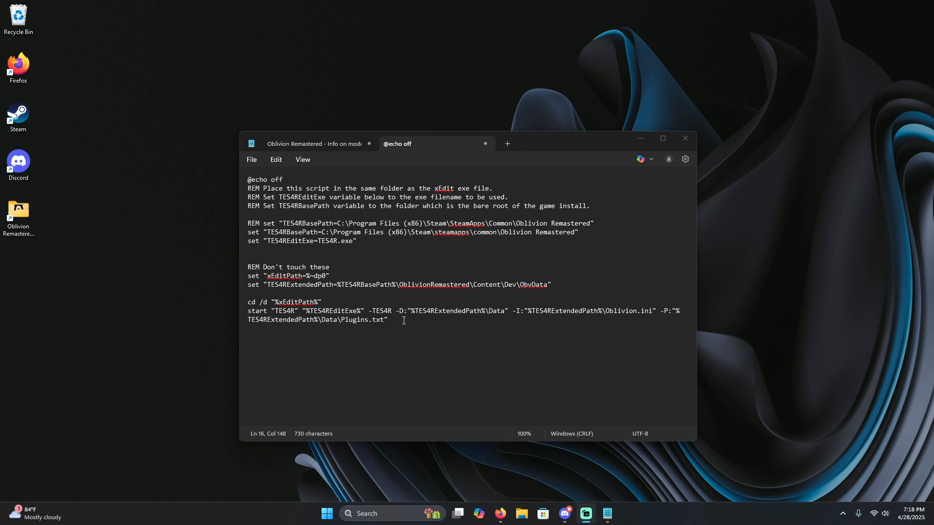
Review the script's TES4RBasePath line, then bring up File Explorer at Home beside Notepad
key("ctrl+a")
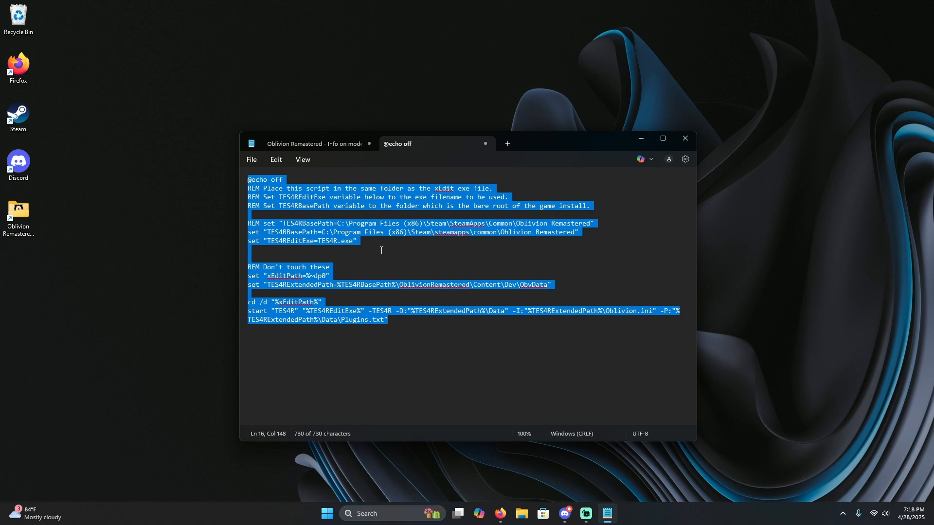
left_click(363, 245)
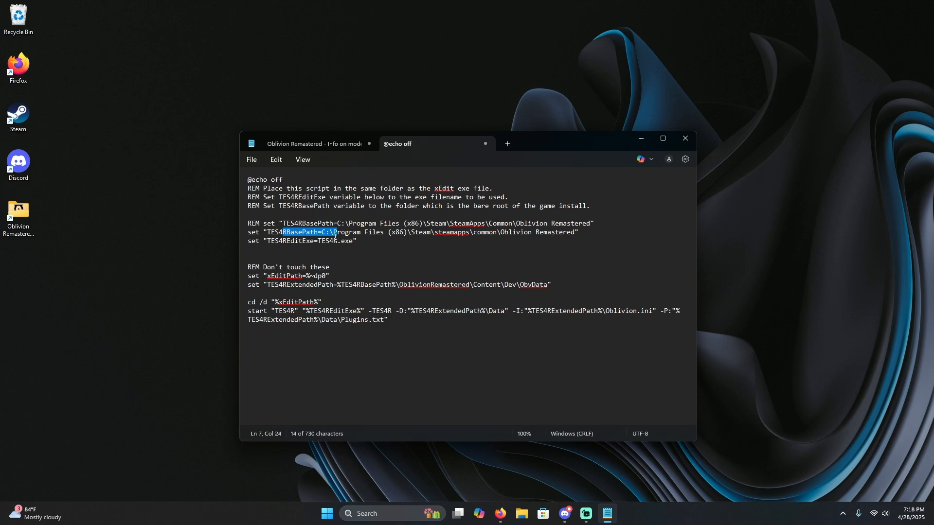
left_click(520, 514)
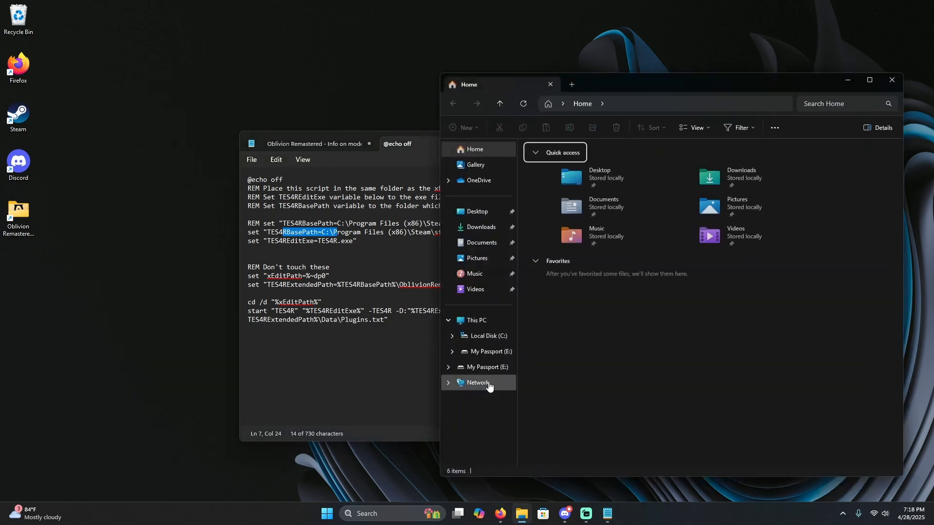
Navigate C:\Program Files (x86)\Steam\steamapps\common into the Oblivion Remastered folder
left_click(476, 320)
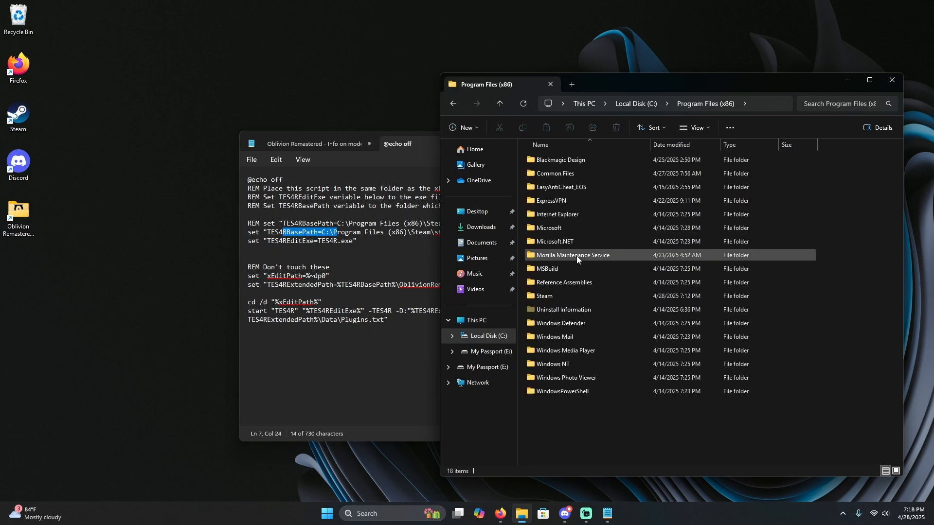
double_click(543, 296)
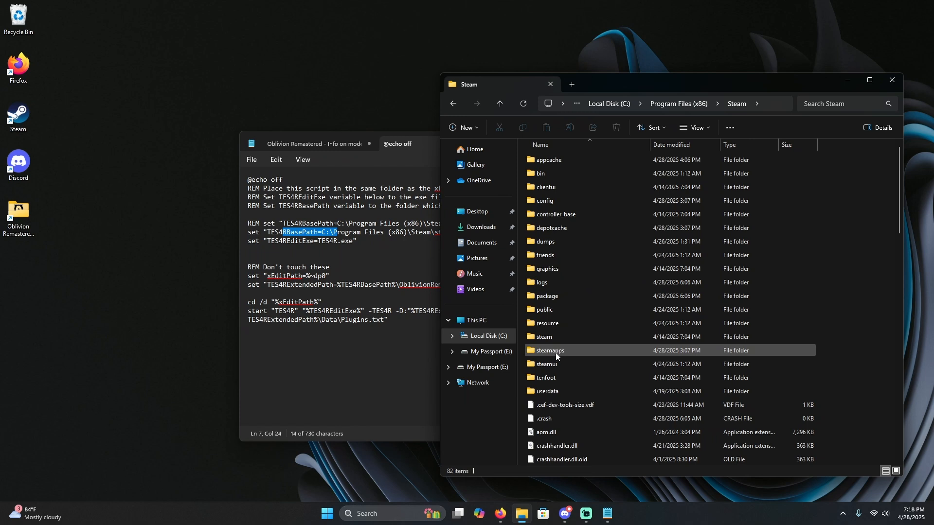
double_click(549, 350)
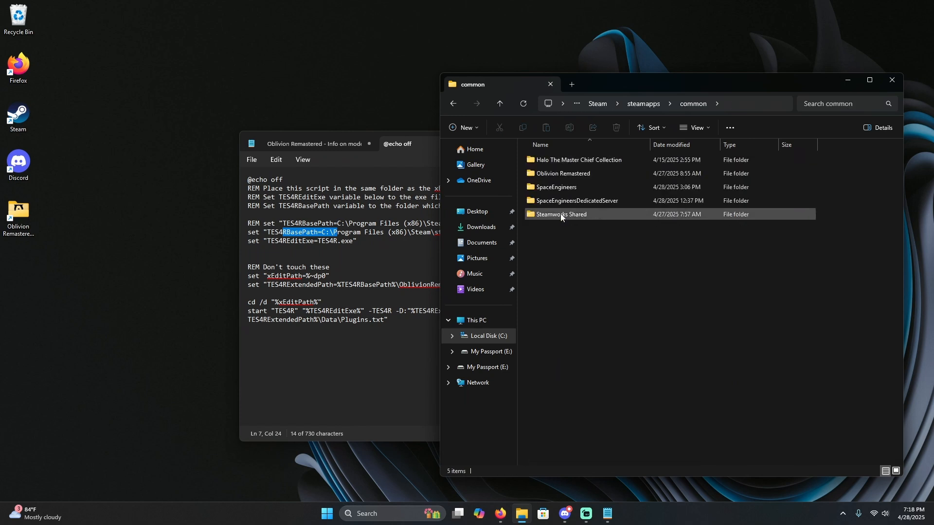
mouse_move(563, 176)
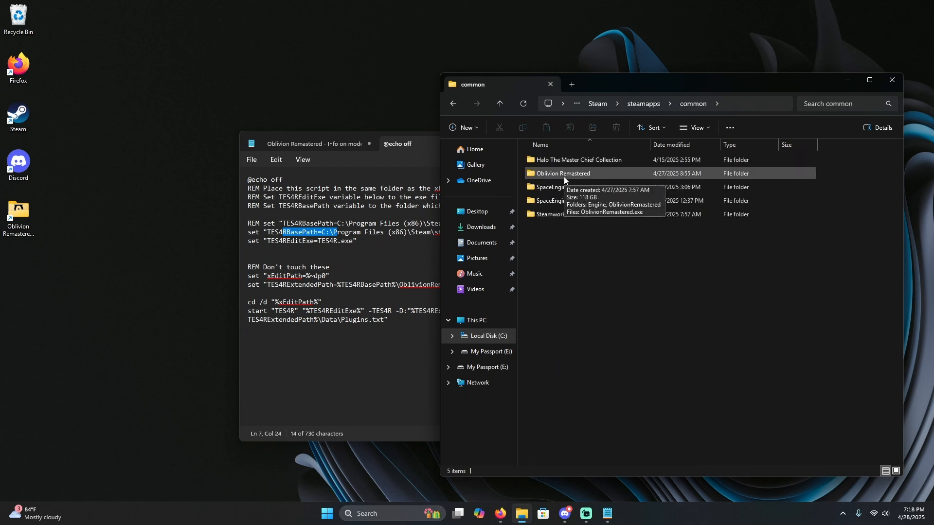
double_click(562, 174)
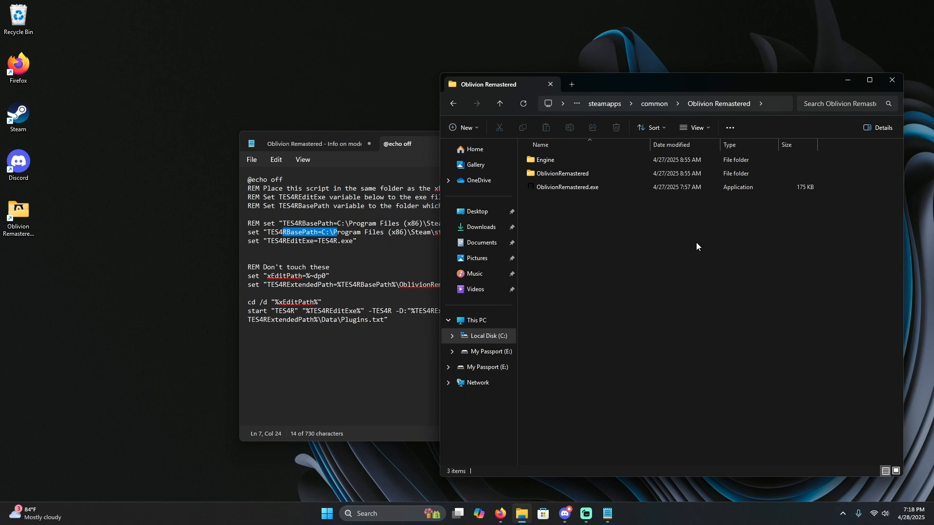
mouse_move(777, 111)
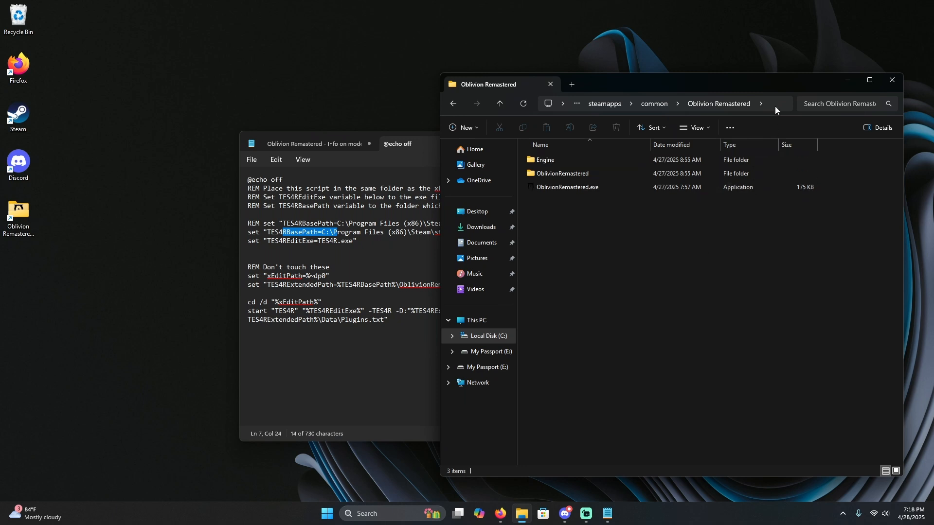
right_click(775, 104)
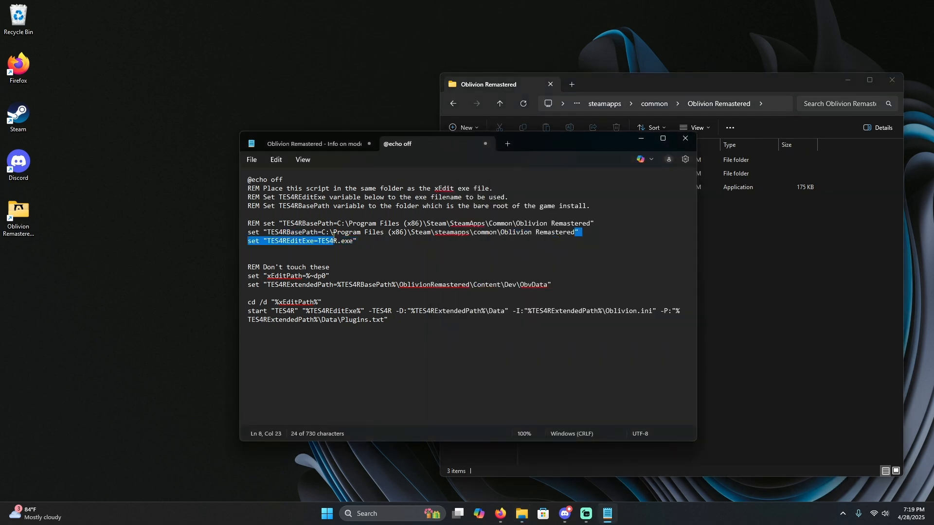
Return to the script and compare line 7's base path with the Oblivion Remastered folder
left_click(475, 266)
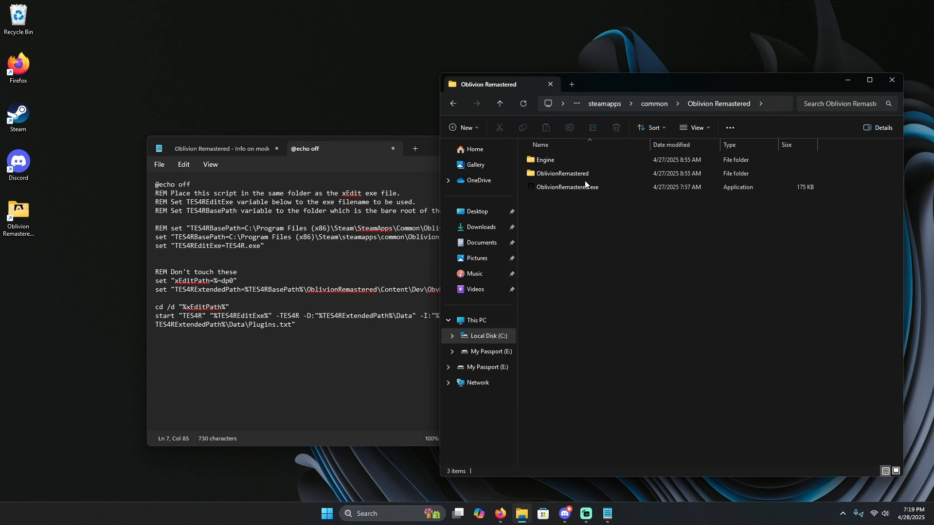
Navigate OblivionRemastered\Content\Dev\ObvData\Data into the xedit folder holding TES4R.exe
double_click(562, 173)
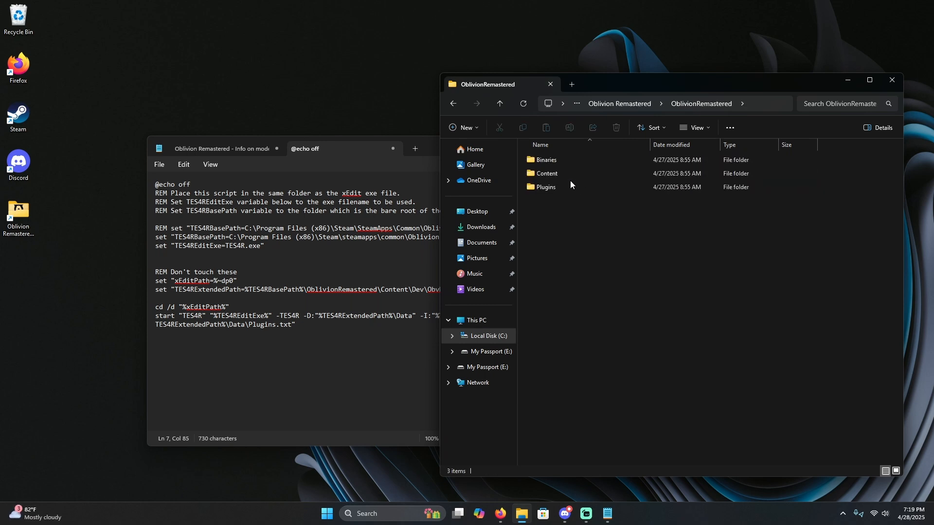
double_click(545, 173)
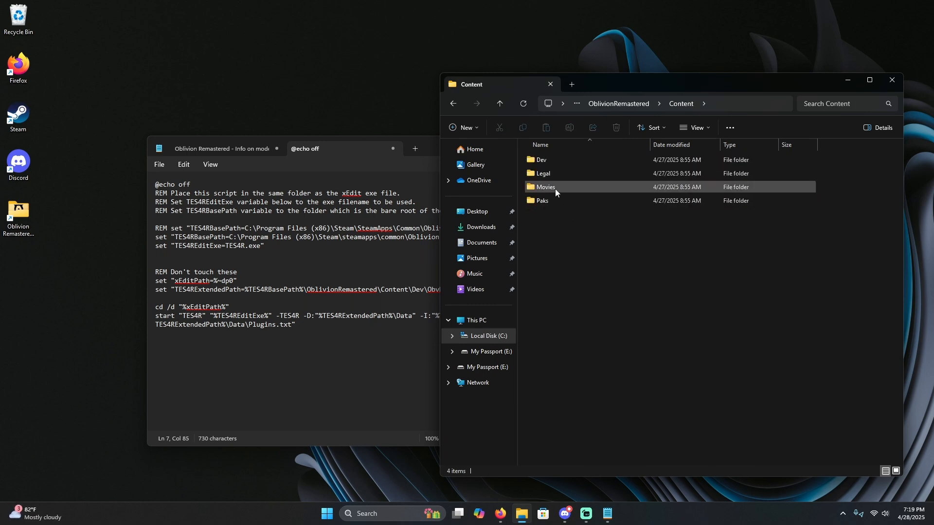
left_click(541, 160)
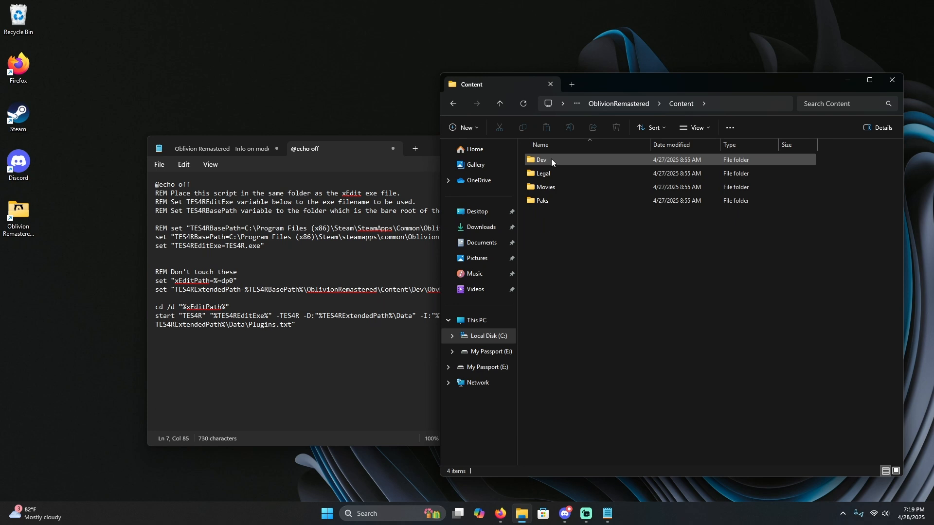
double_click(540, 160)
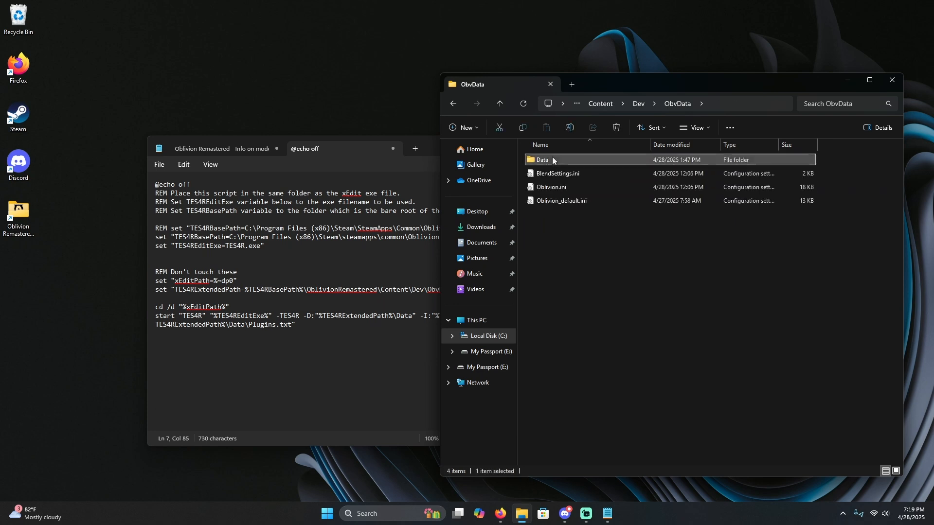
double_click(542, 160)
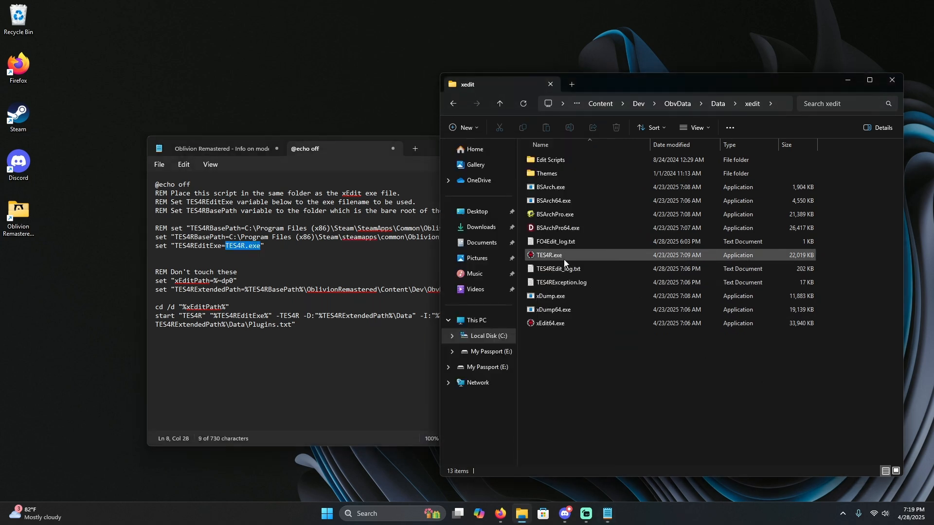
mouse_move(548, 255)
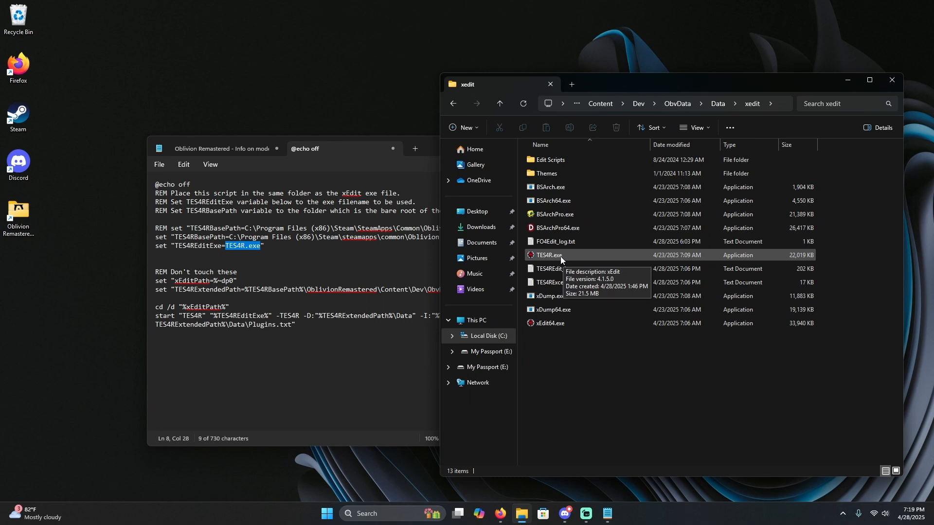
mouse_move(560, 262)
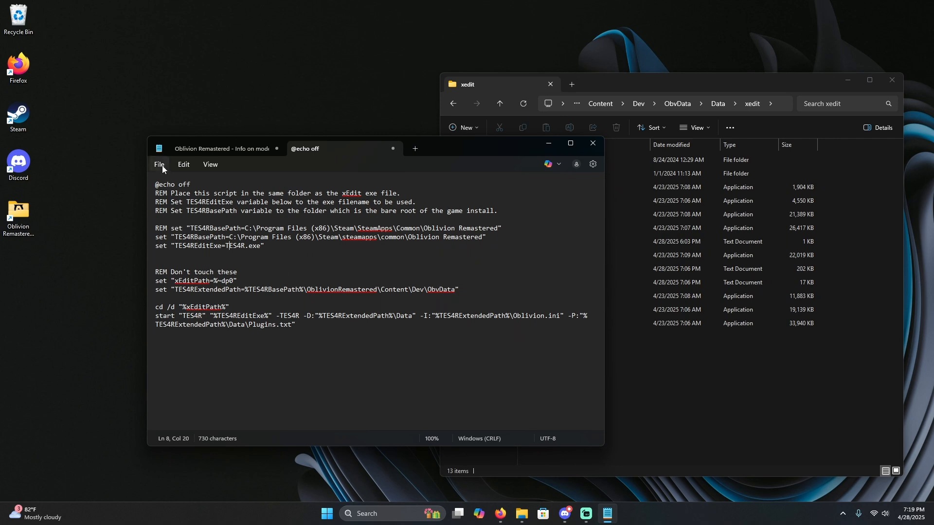
Save the script as TES4R_Launch.cmd with type All files (*.*) in the xedit folder
left_click(158, 164)
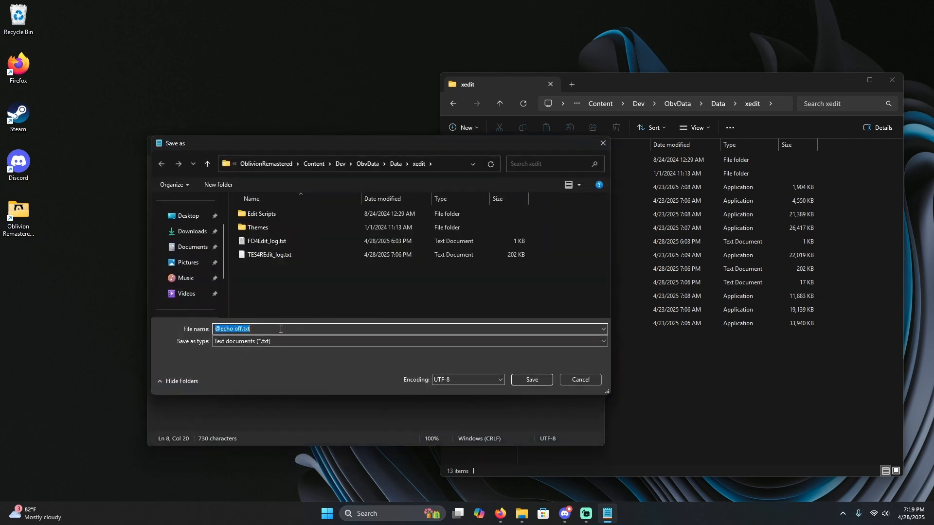
mouse_move(257, 329)
type("TES4R_Launch.cmd")
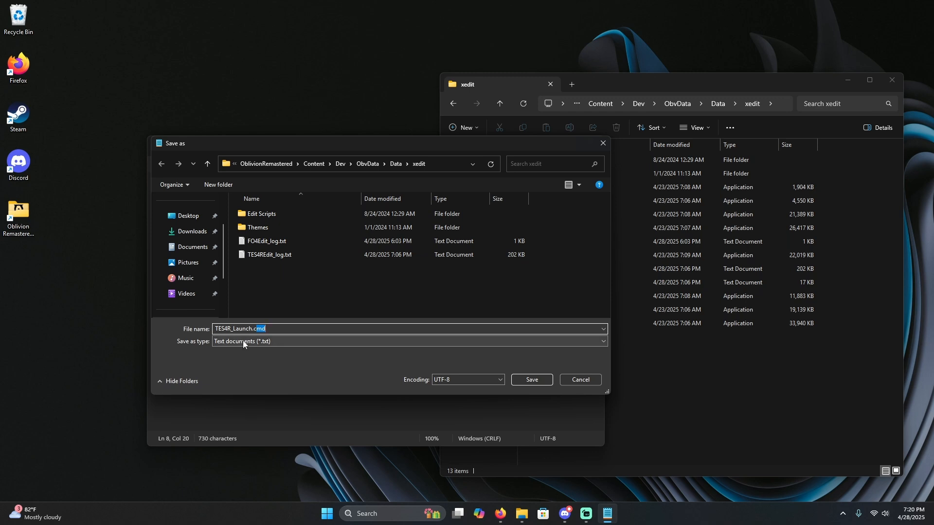
left_click(408, 341)
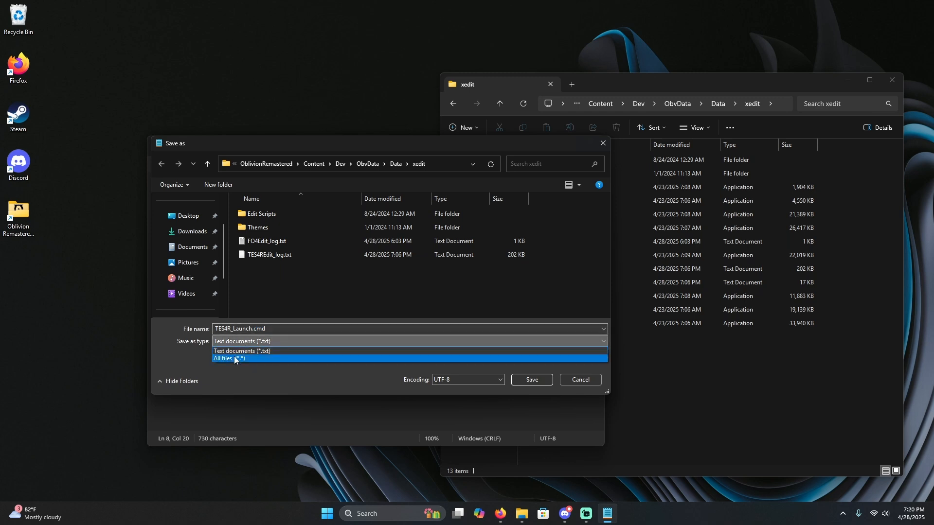
left_click(240, 359)
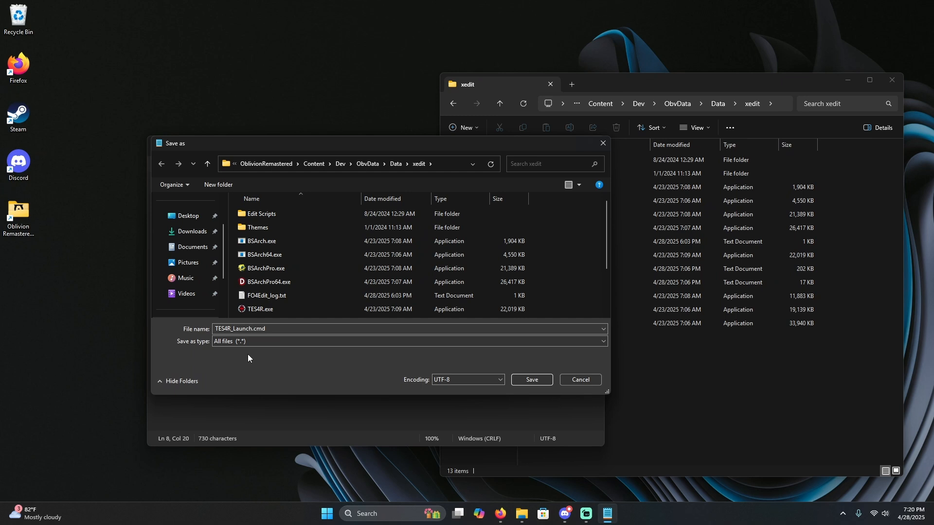
mouse_move(265, 163)
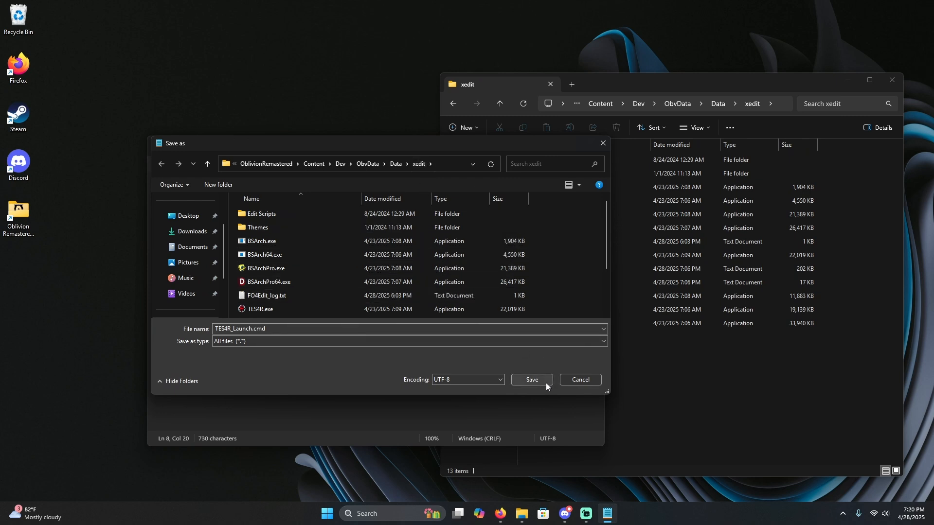
left_click(529, 380)
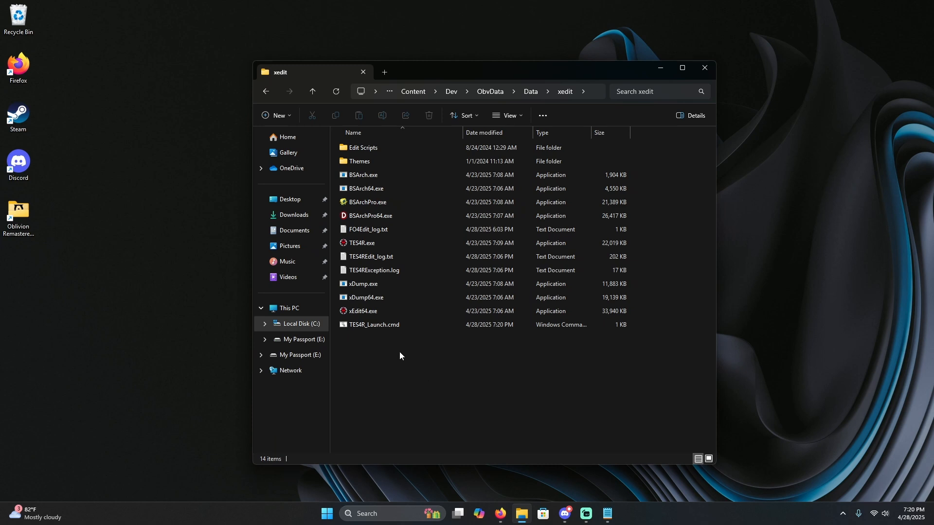
Run TES4R_Launch.cmd from the xedit folder, launching TES4REdit's Module Selection
left_click(374, 324)
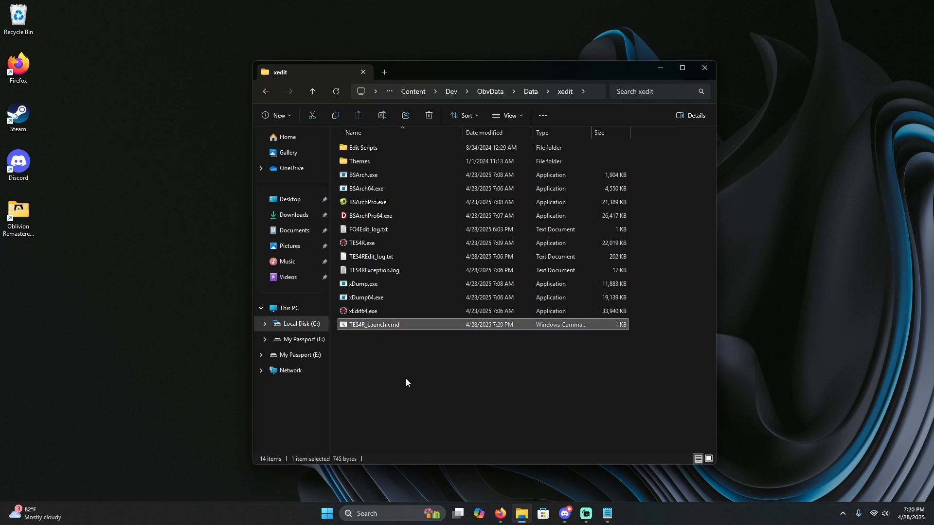
mouse_move(397, 334)
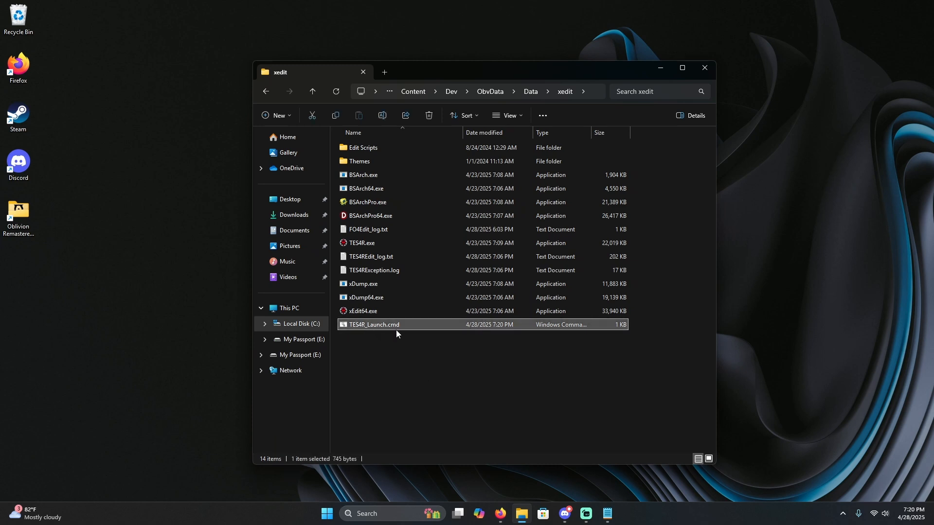
mouse_move(394, 327)
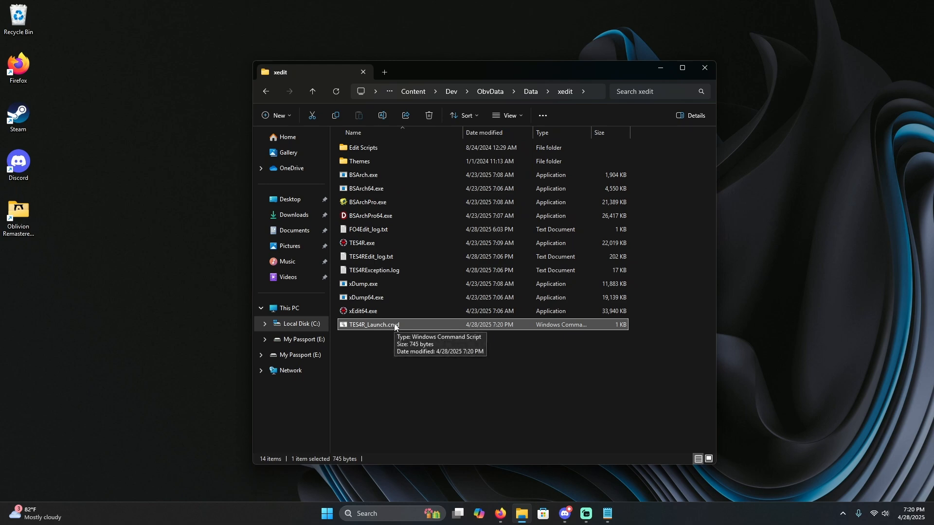
mouse_move(414, 368)
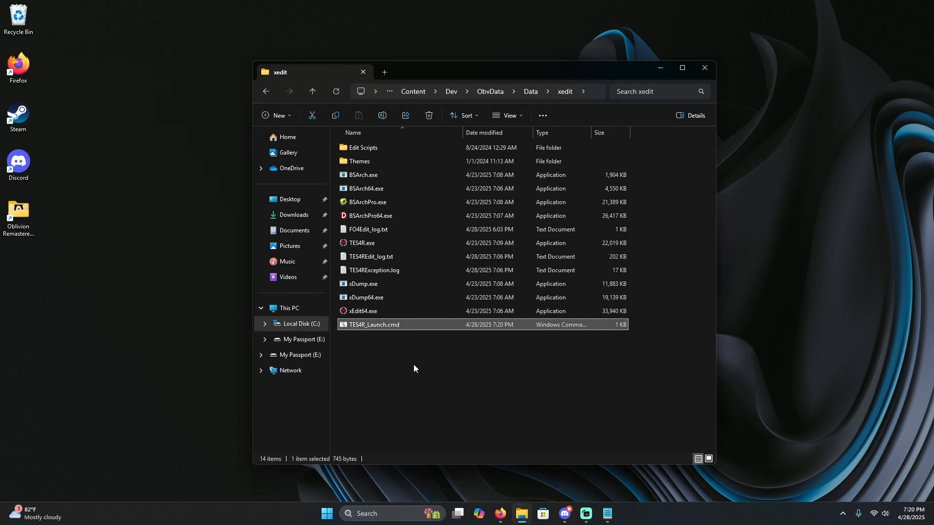
double_click(373, 325)
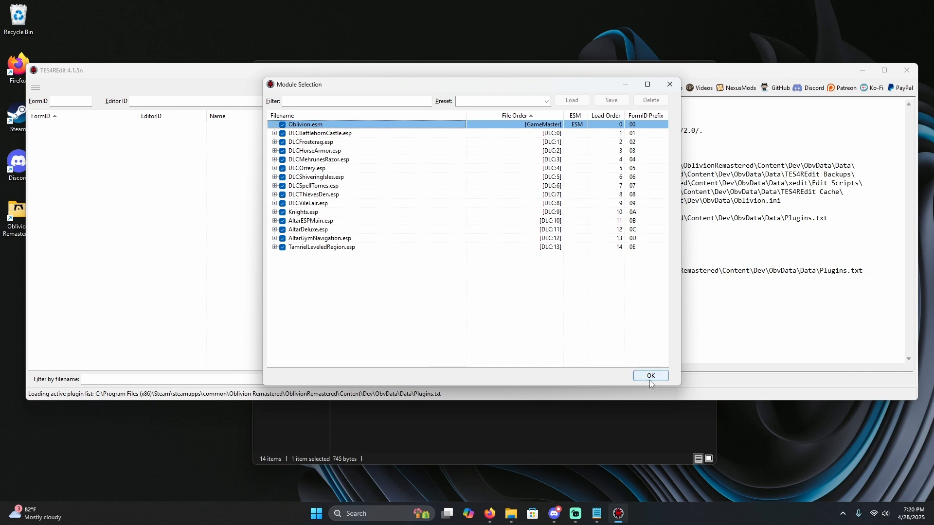
Accept the default module list with OK so TES4REdit starts loading plugins
left_click(651, 375)
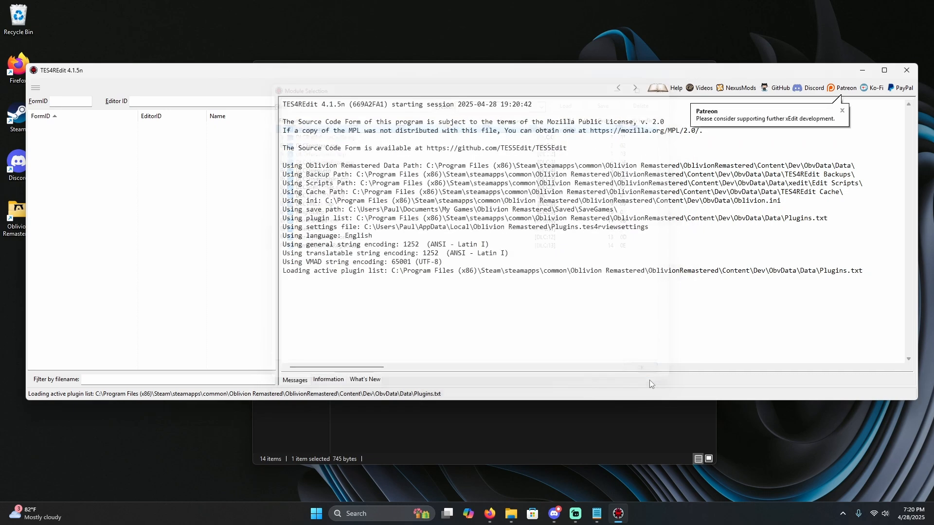